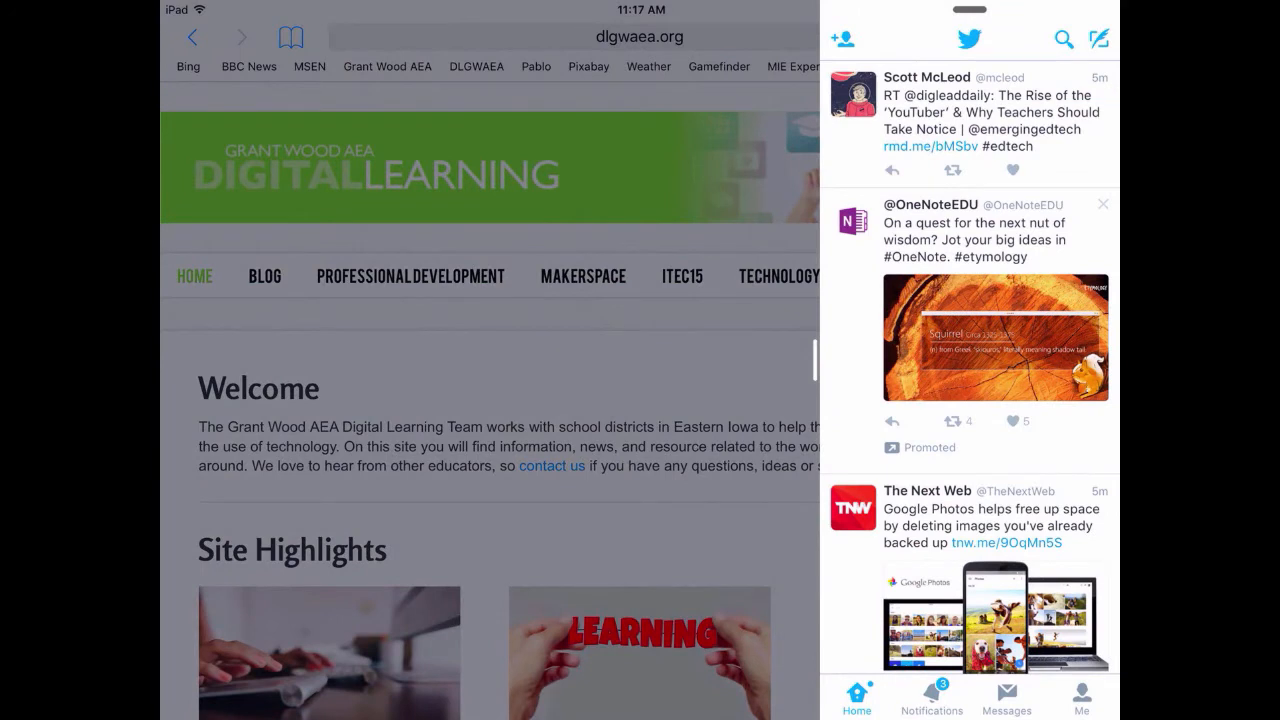
Scroll the Slide Over app picker and choose the Notes card to replace Twitter
{"action": "scroll", "scroll_direction": "down", "scroll_amount": 3}
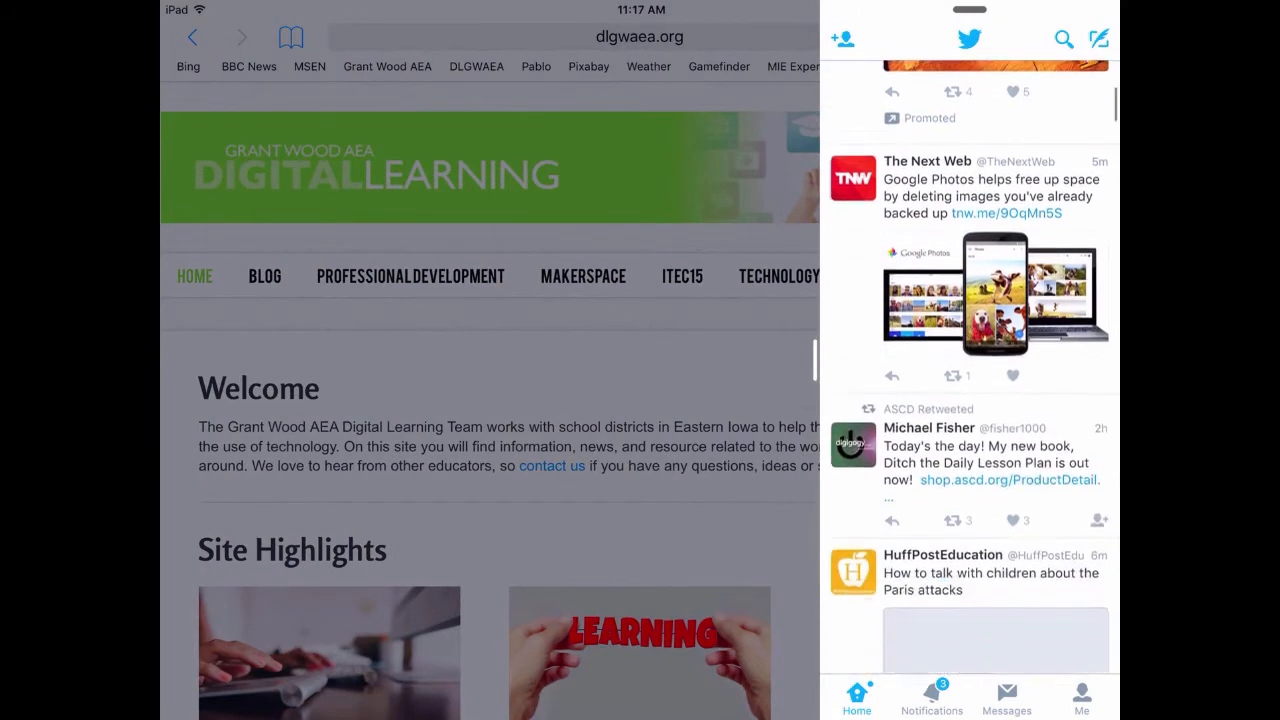
{"action": "scroll", "scroll_direction": "down", "scroll_amount": 3}
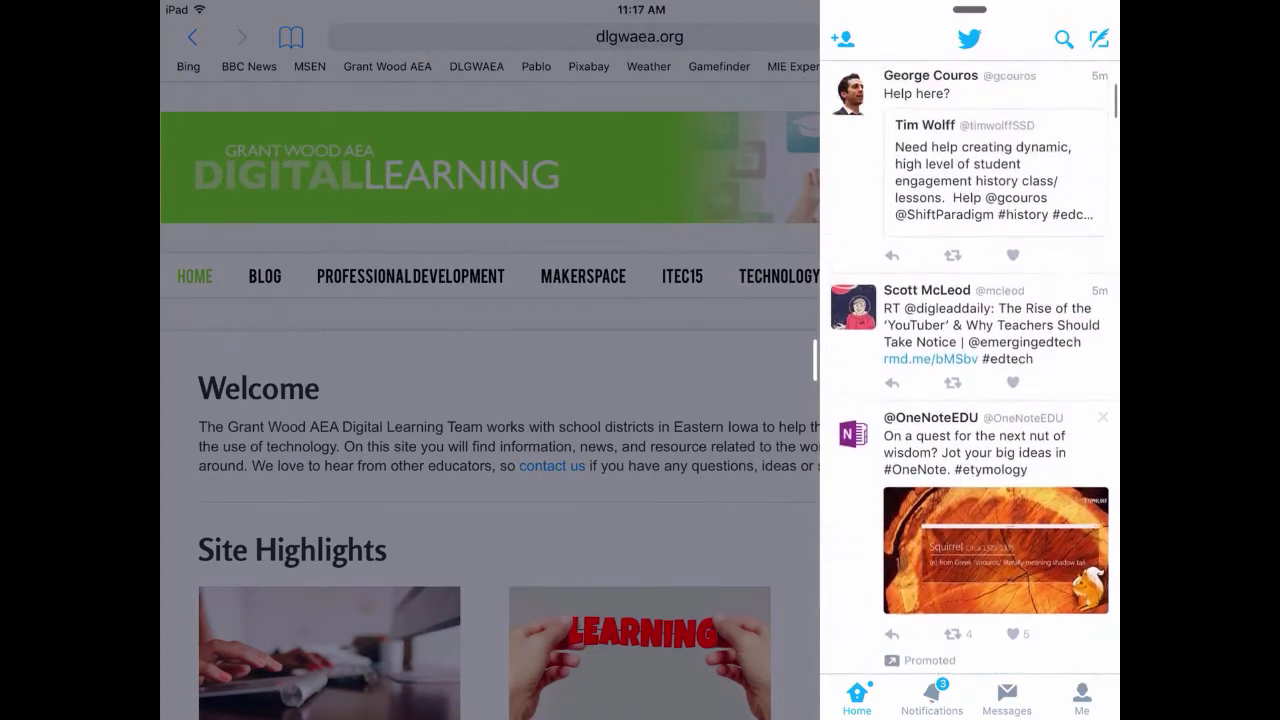
{"action": "scroll", "scroll_direction": "down", "scroll_amount": 3}
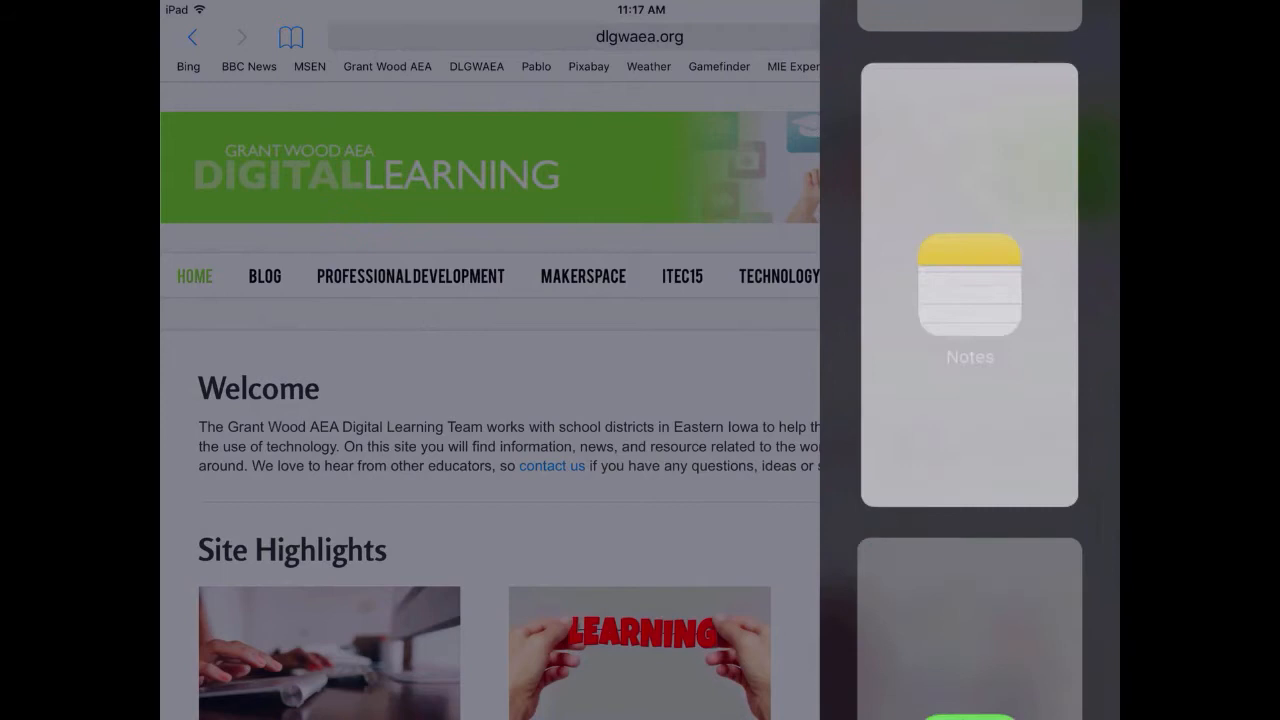
{"action": "left_click", "coordinate": [969, 283]}
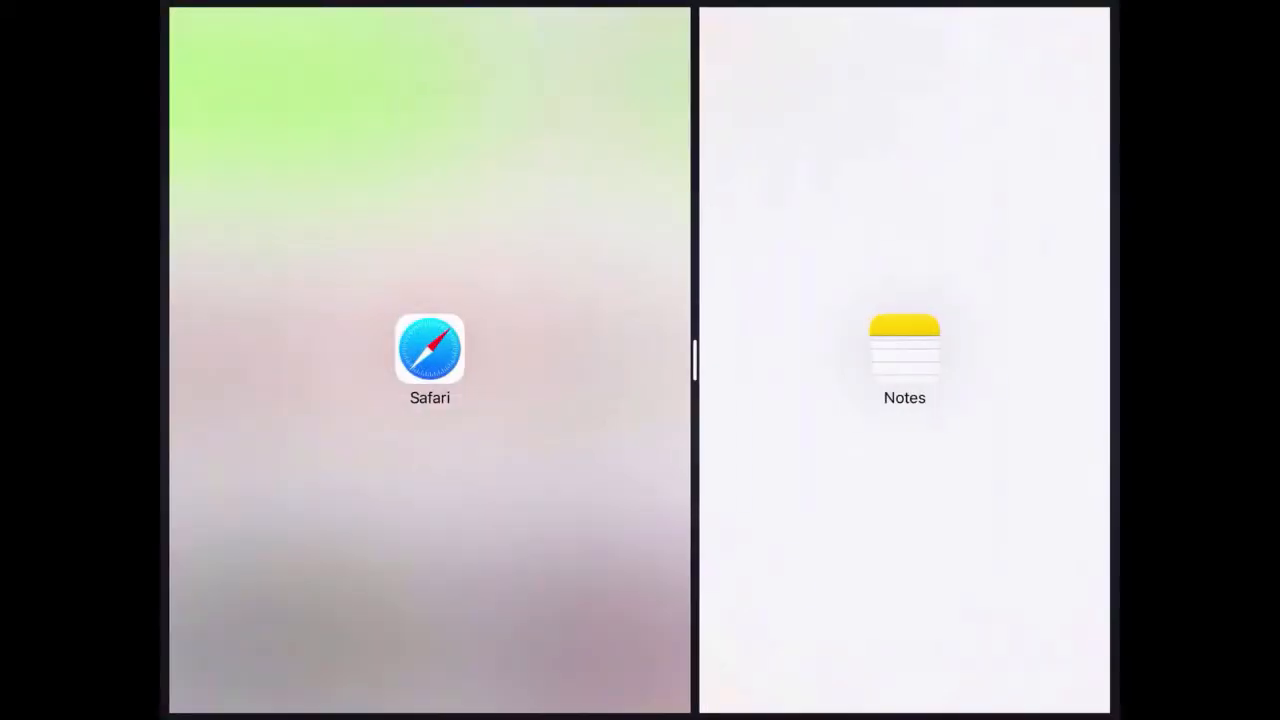
Pin Notes beside the Grant Wood AEA site in Safari as a Split View
{"action": "left_click", "coordinate": [429, 348]}
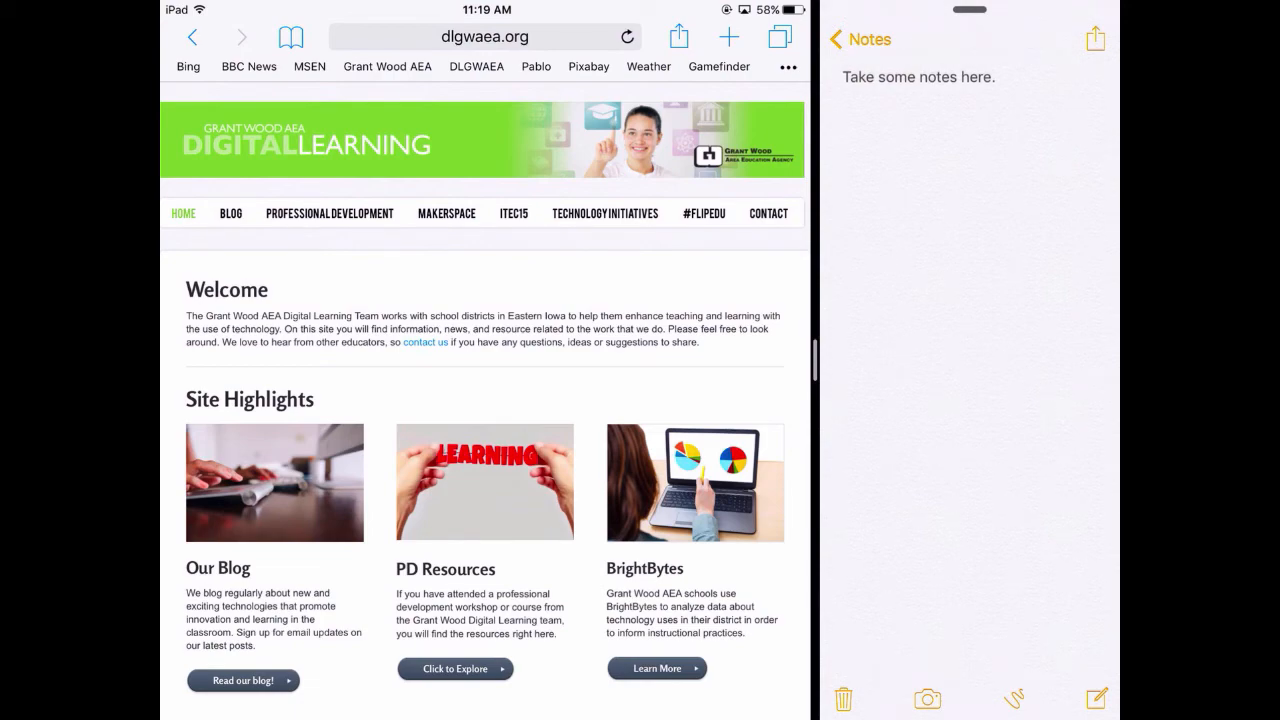
Close the Safari and Notes Split View and return to the Home Screen
{"action": "scroll", "scroll_direction": "down", "scroll_amount": 3}
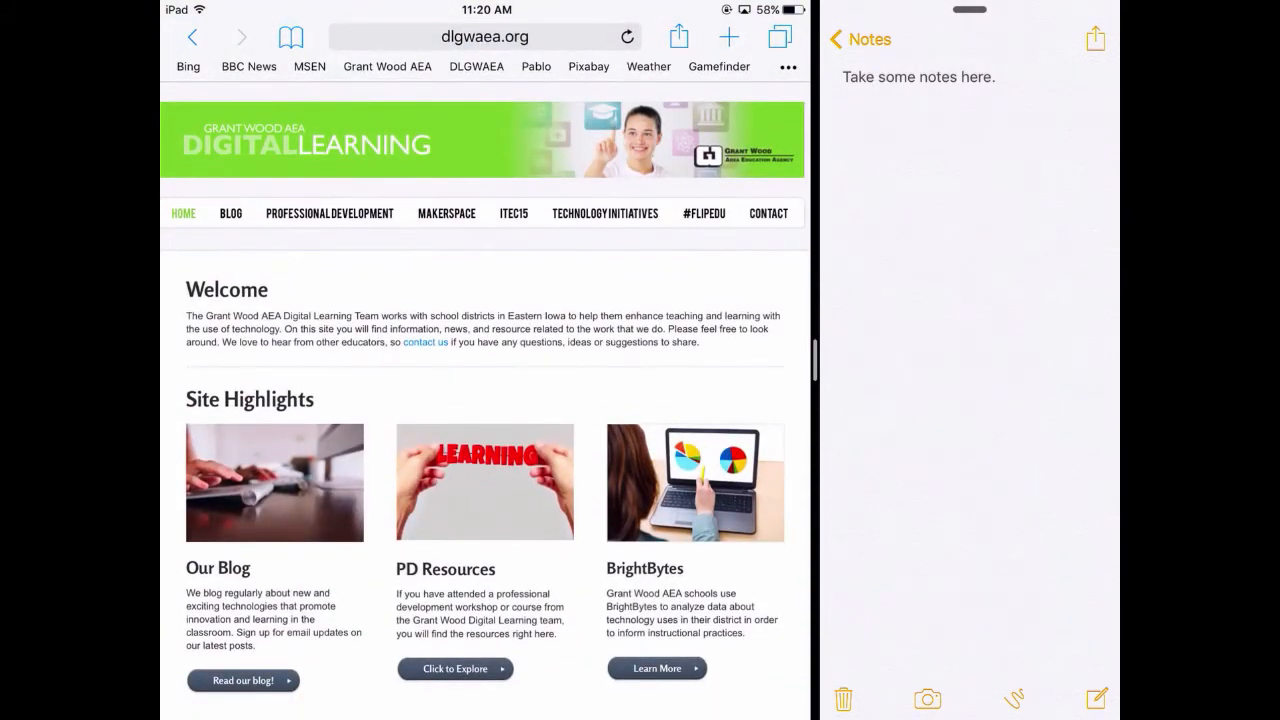
{"action": "left_click", "coordinate": [917, 77]}
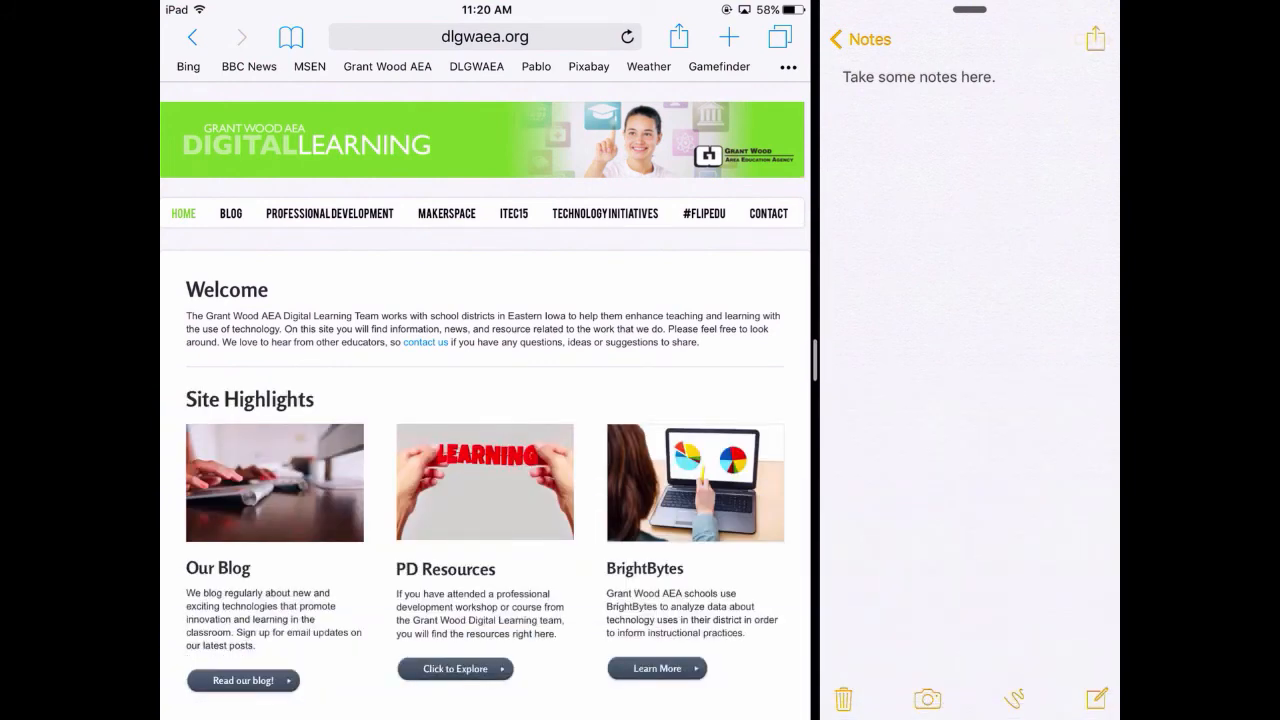
{"action": "key", "text": "home"}
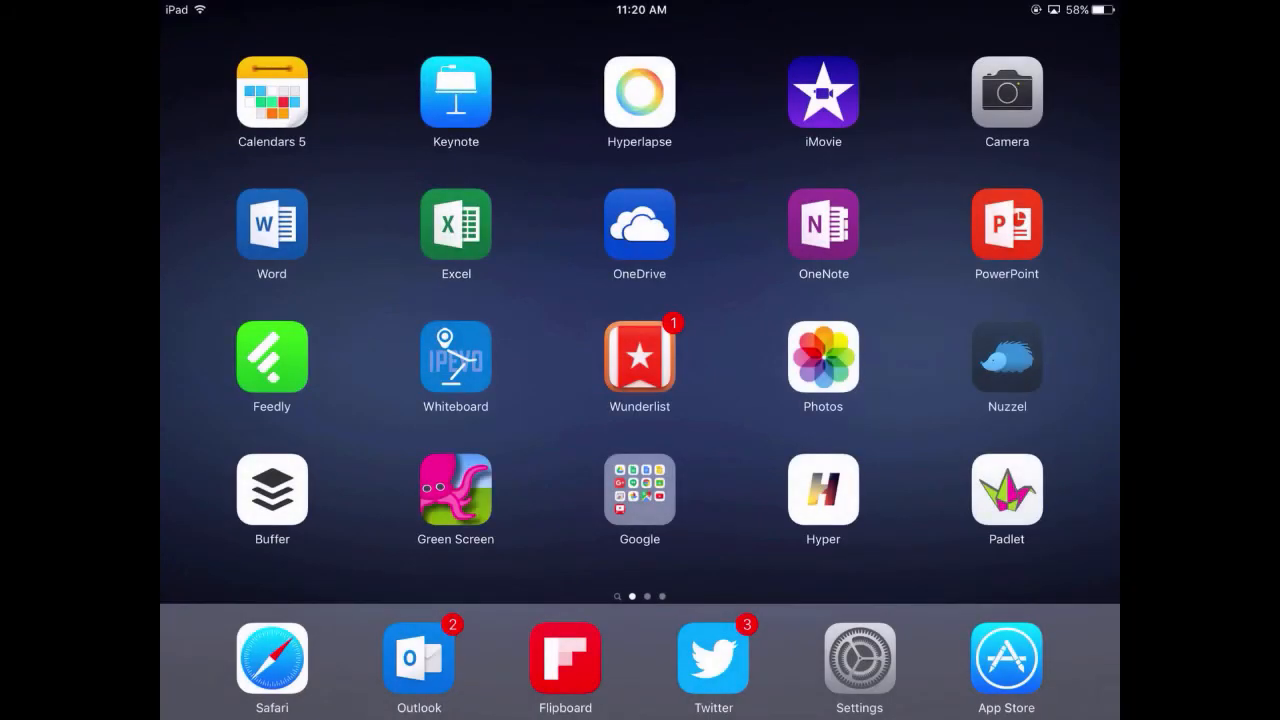